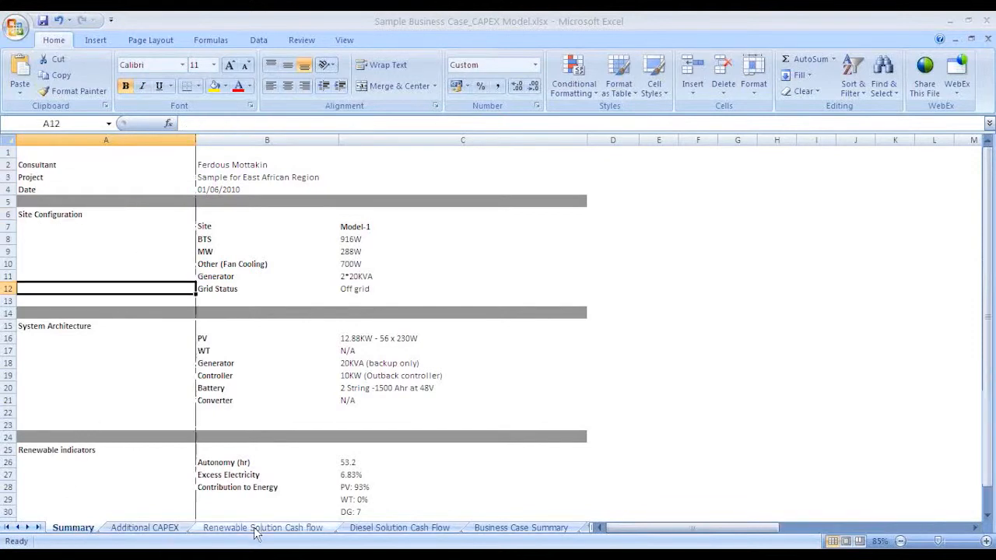
- Flip through each worksheet tab, then review the Summary sheet's Renewable indicators section
left_click(261, 528)
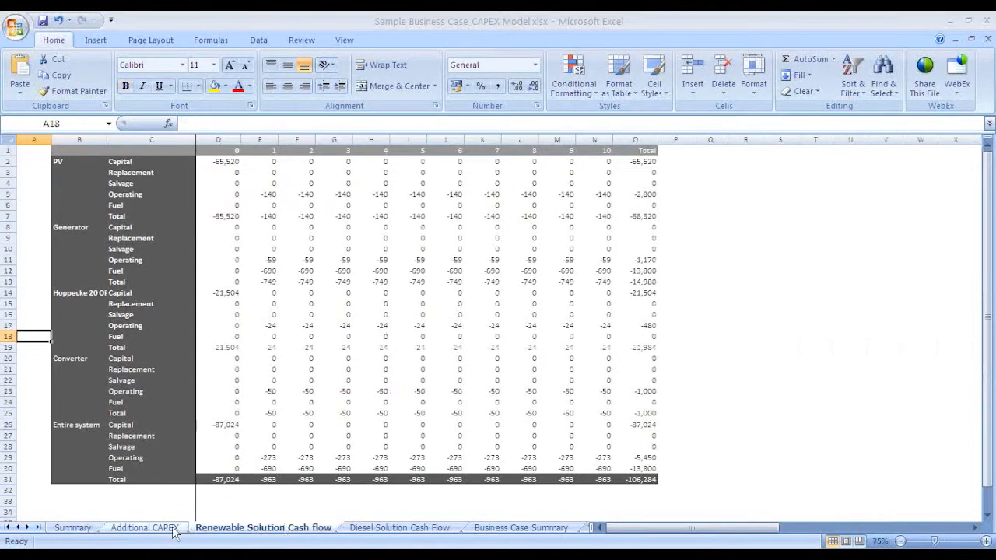
left_click(141, 529)
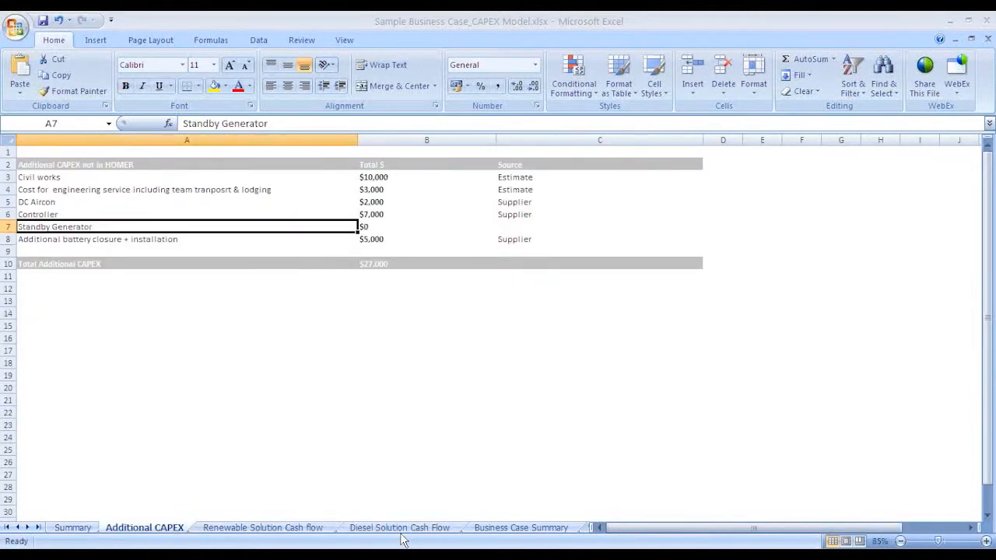
left_click(398, 527)
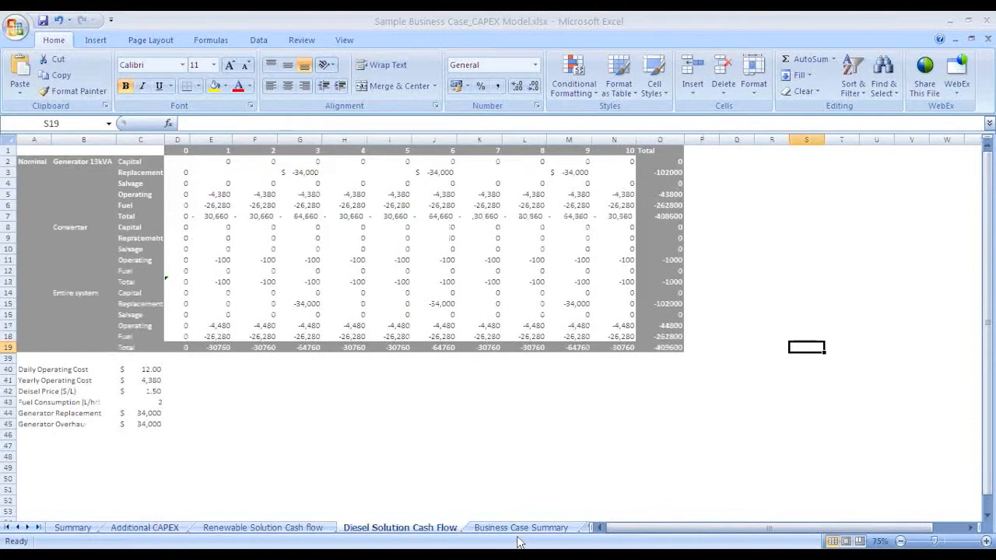
left_click(523, 527)
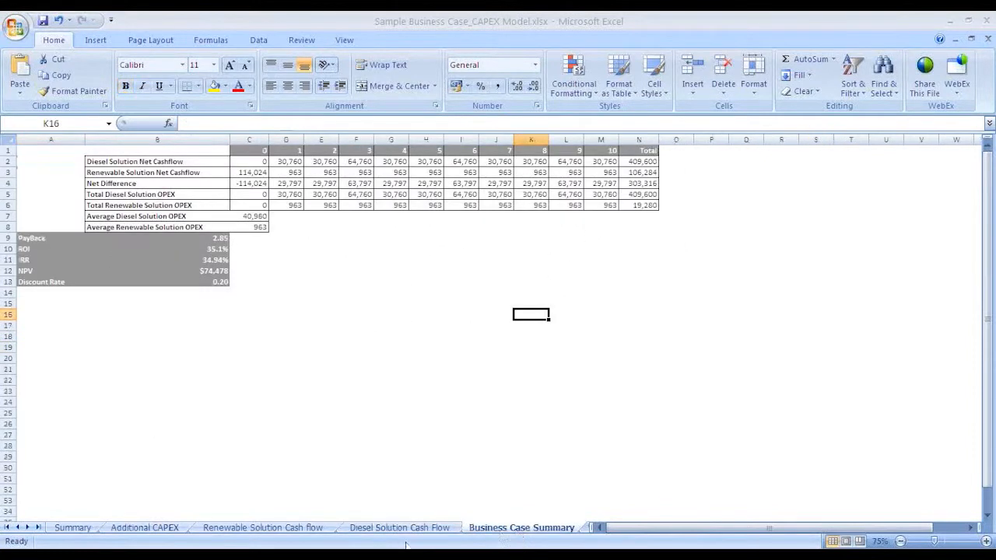
left_click(71, 526)
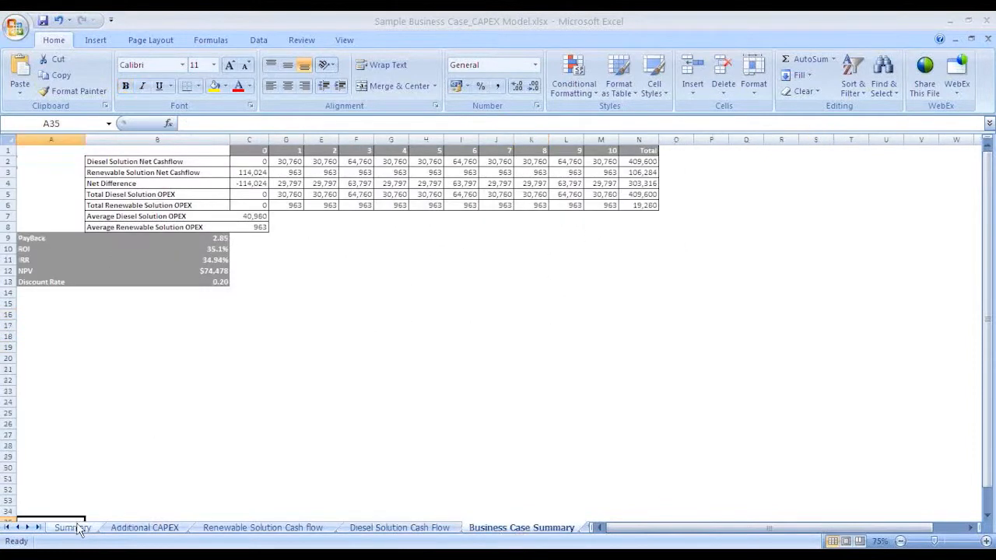
left_click(70, 529)
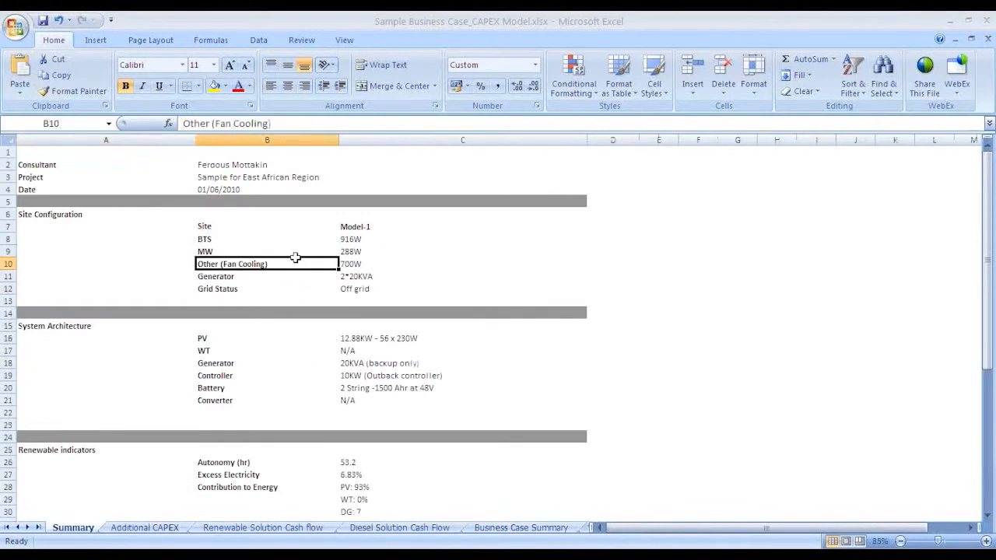
left_click(50, 215)
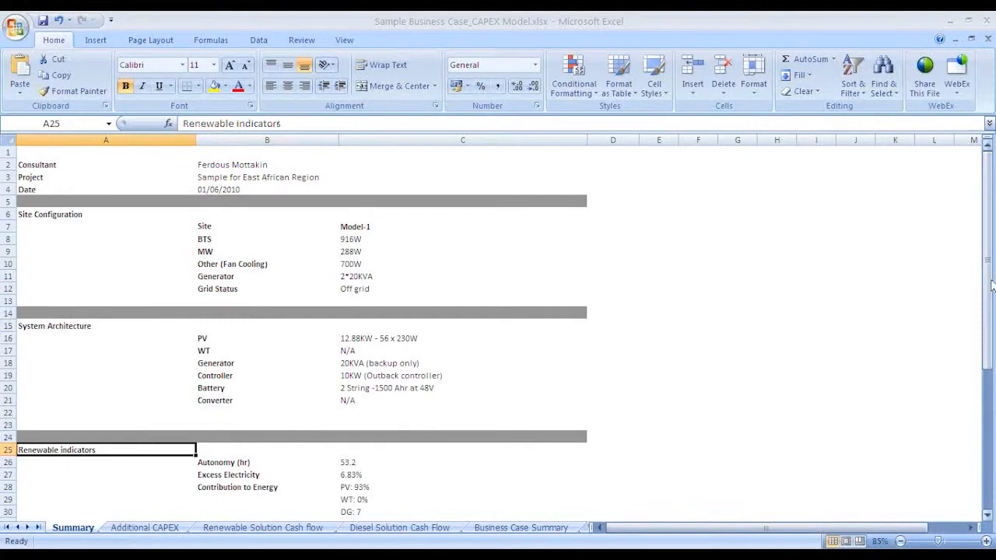
scroll("down", 3)
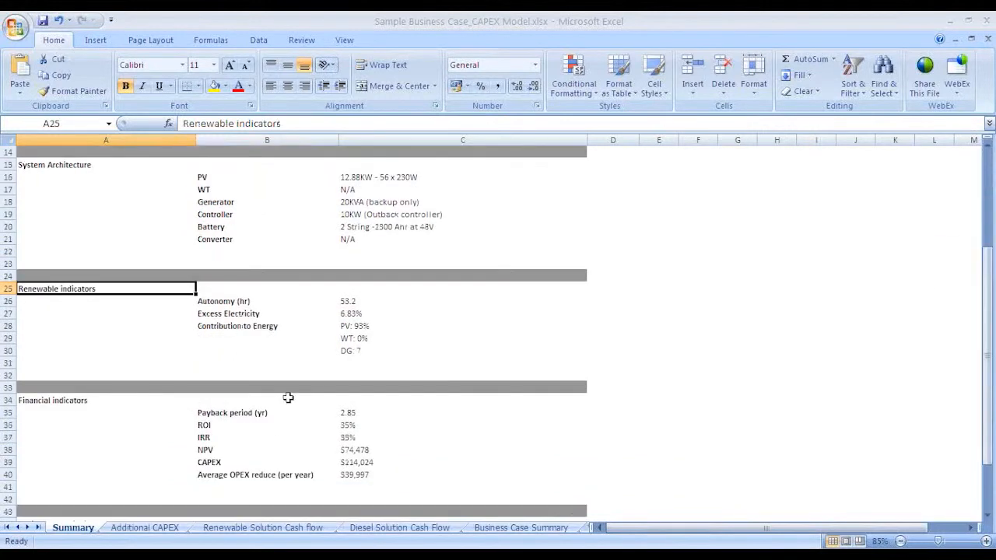
left_click(63, 400)
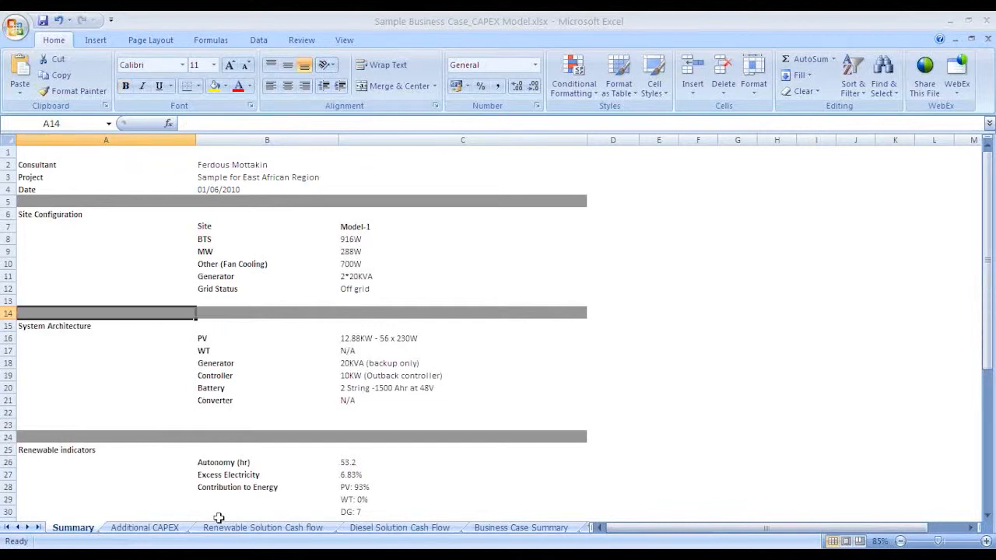
mouse_move(132, 509)
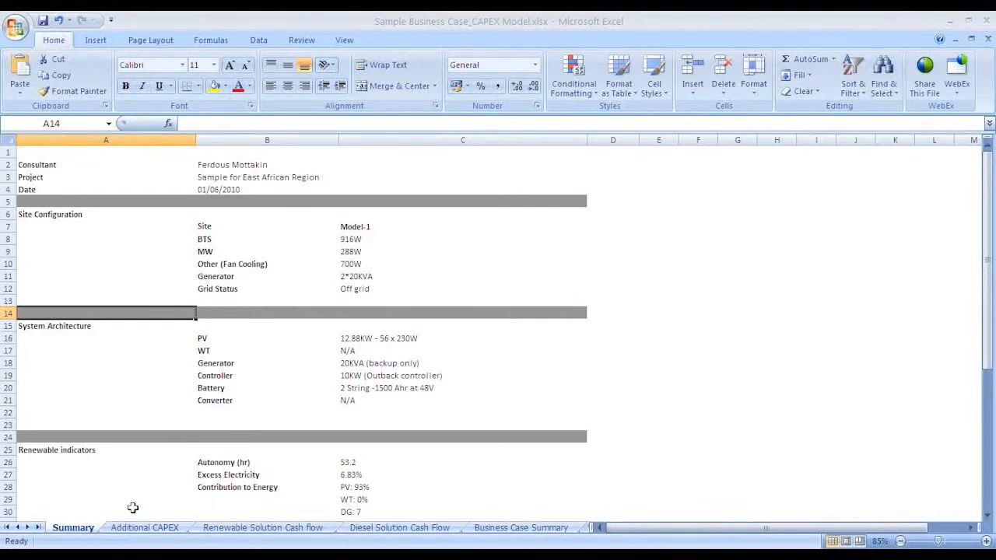
- Highlight the Renewable Solution cash flow table totals, then show the Additional CAPEX sheet
left_click(263, 528)
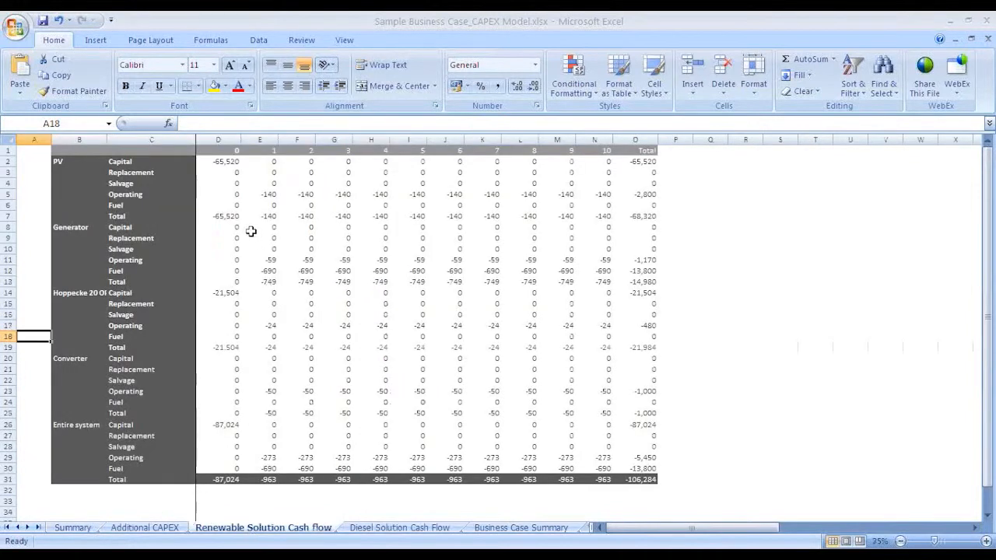
left_click_drag(218, 160, 370, 282)
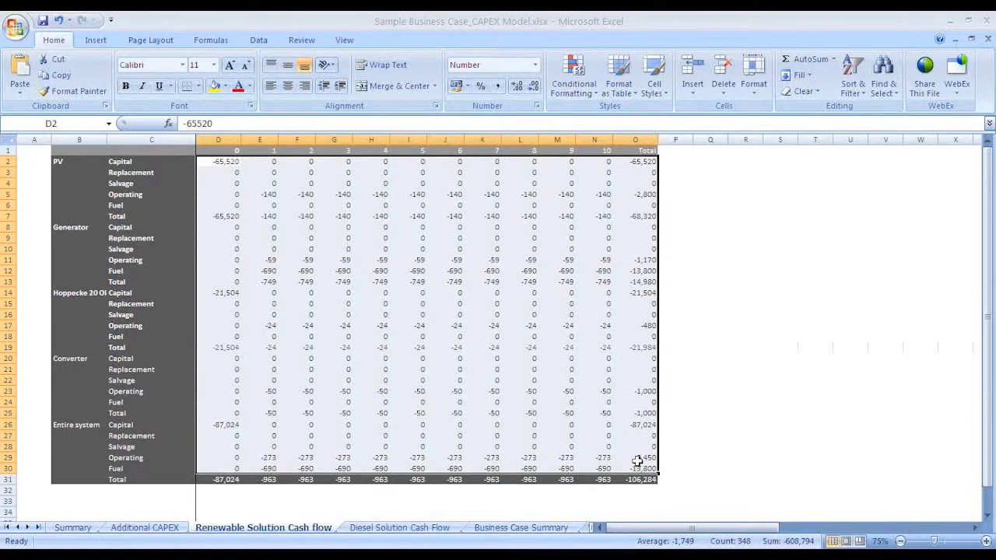
left_click(641, 481)
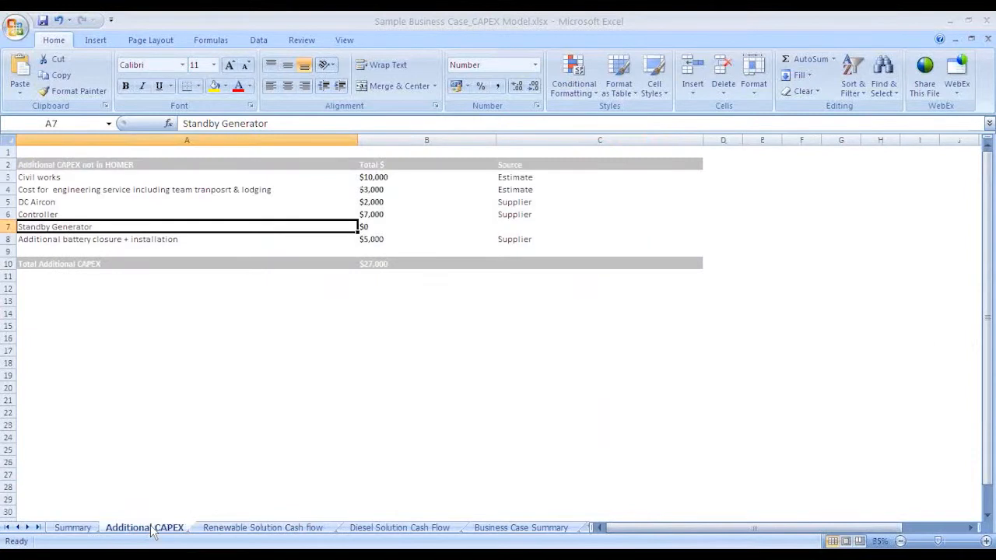
- Review the Civil works and Controller cost items, then switch to the Diesel Solution Cash Flow sheet
left_click(38, 177)
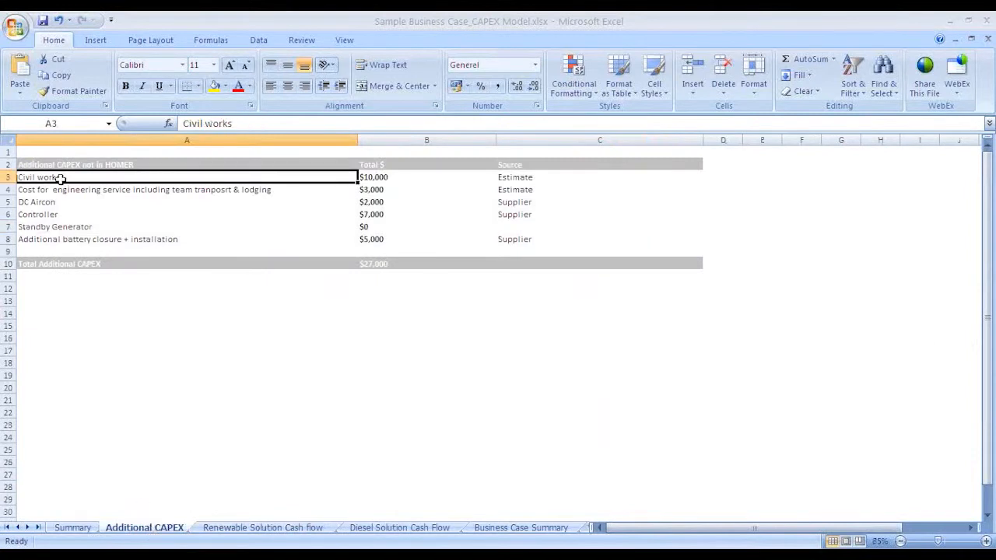
left_click_drag(373, 178, 373, 240)
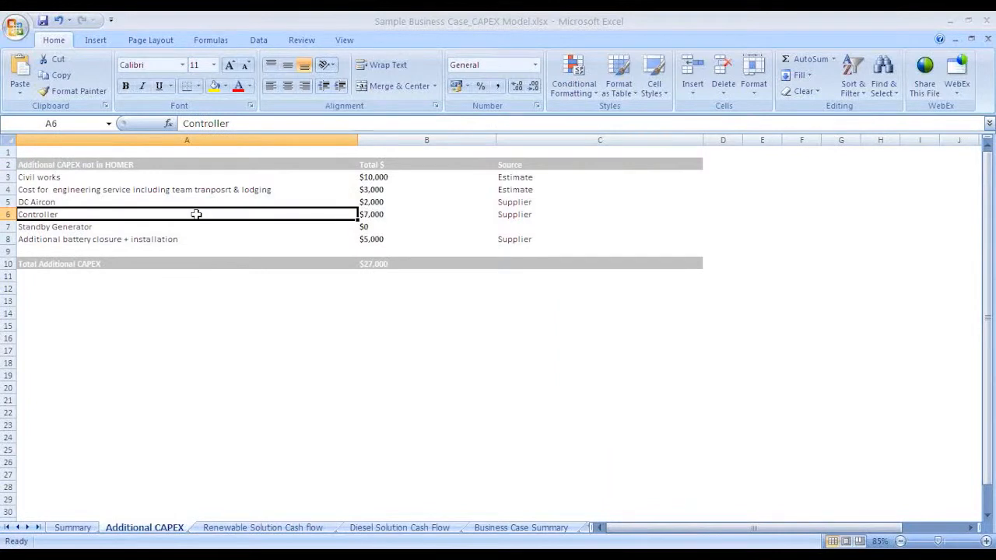
mouse_move(193, 231)
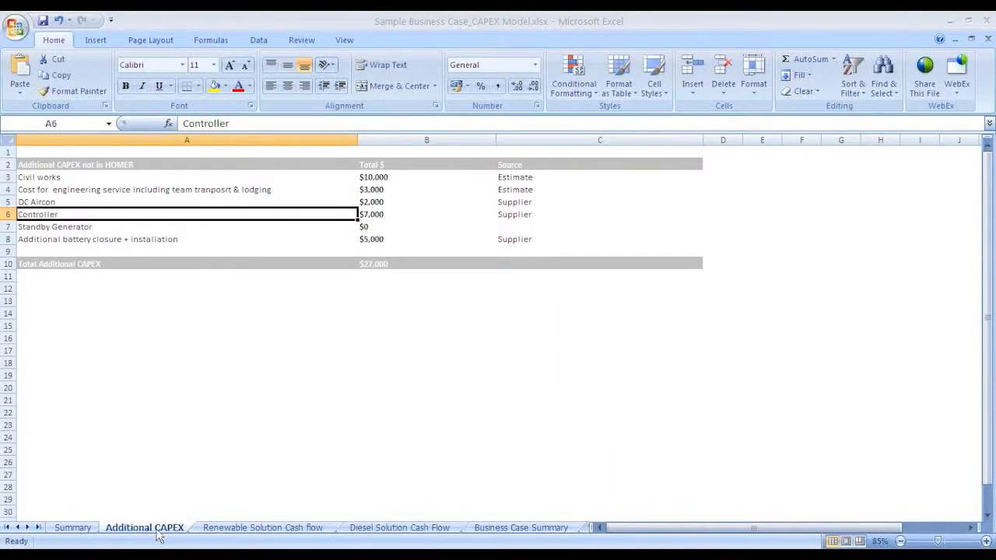
left_click(263, 527)
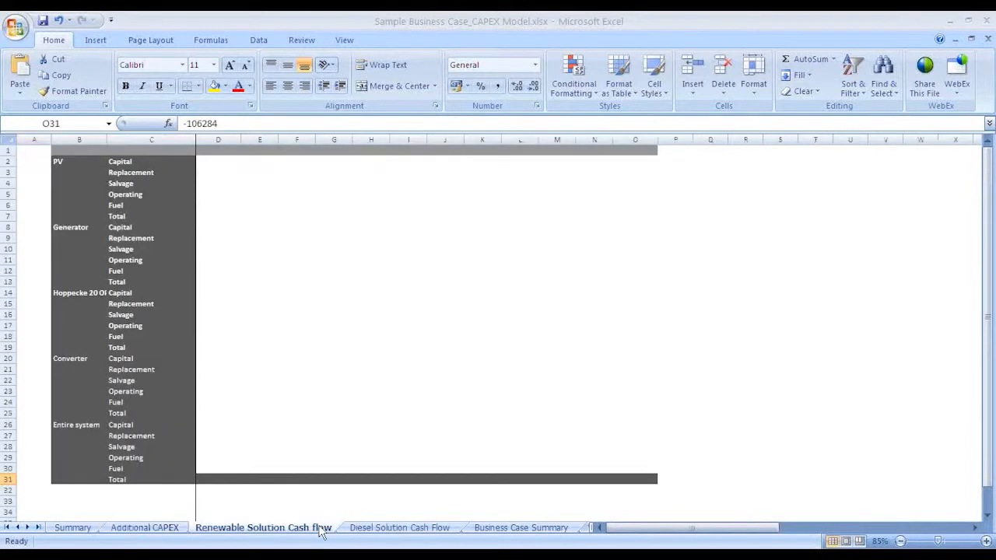
left_click(150, 529)
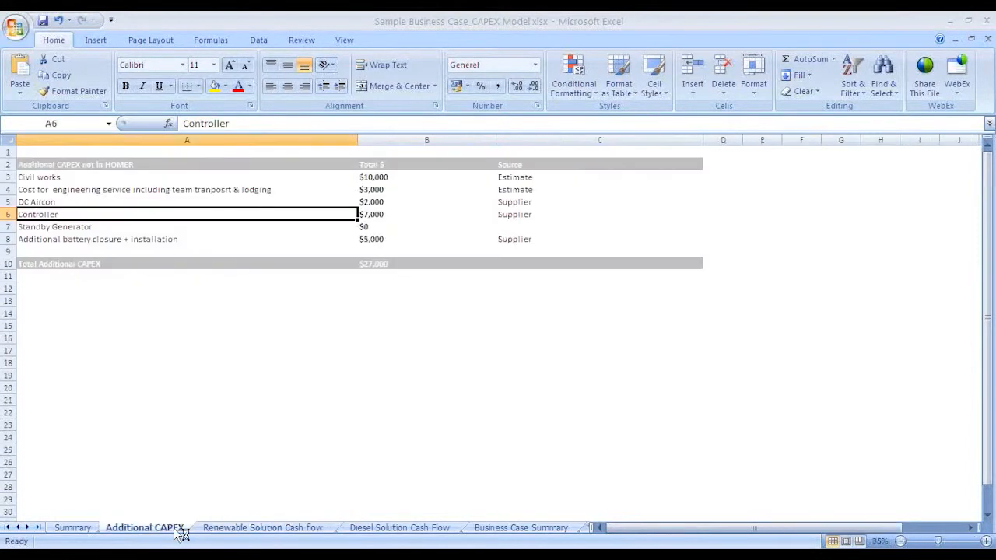
mouse_move(184, 539)
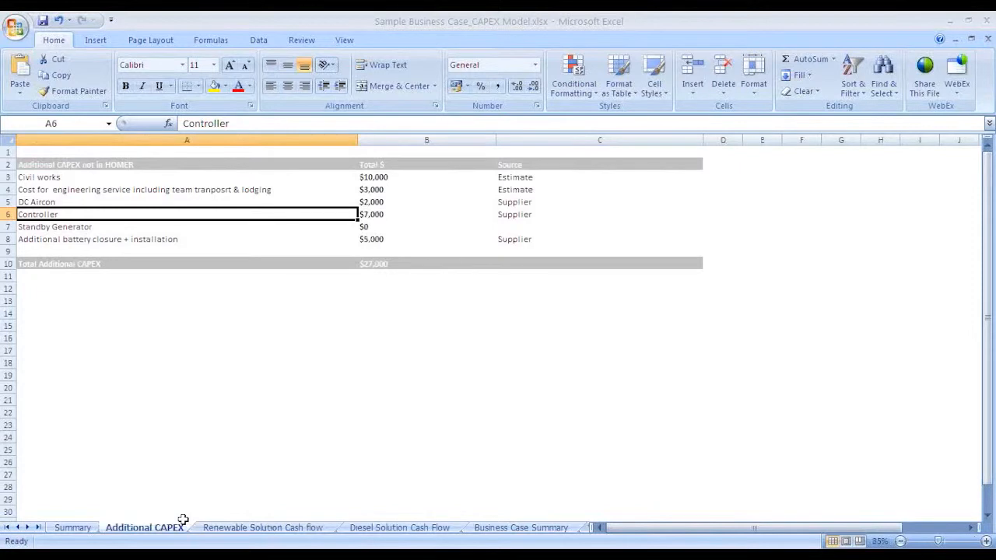
mouse_move(415, 466)
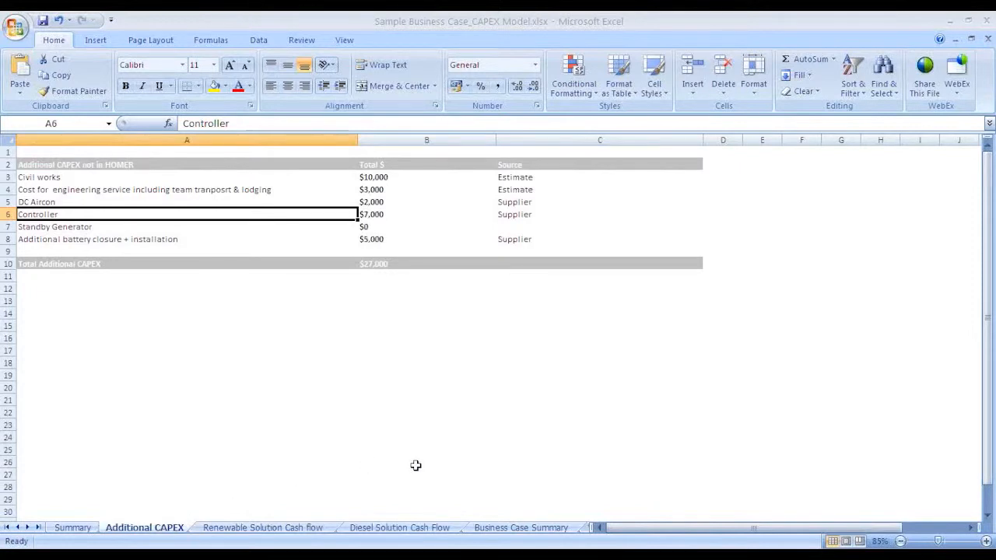
mouse_move(396, 535)
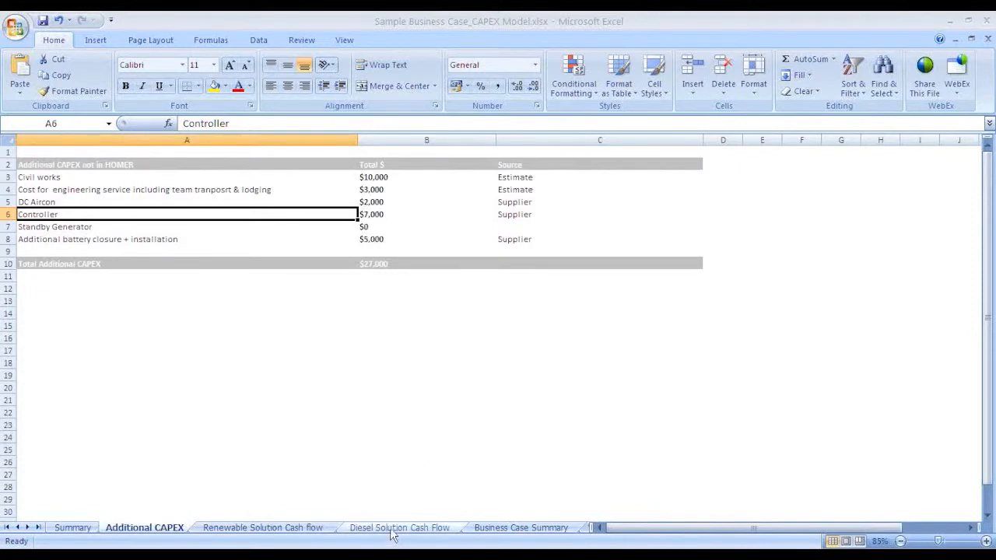
left_click(398, 528)
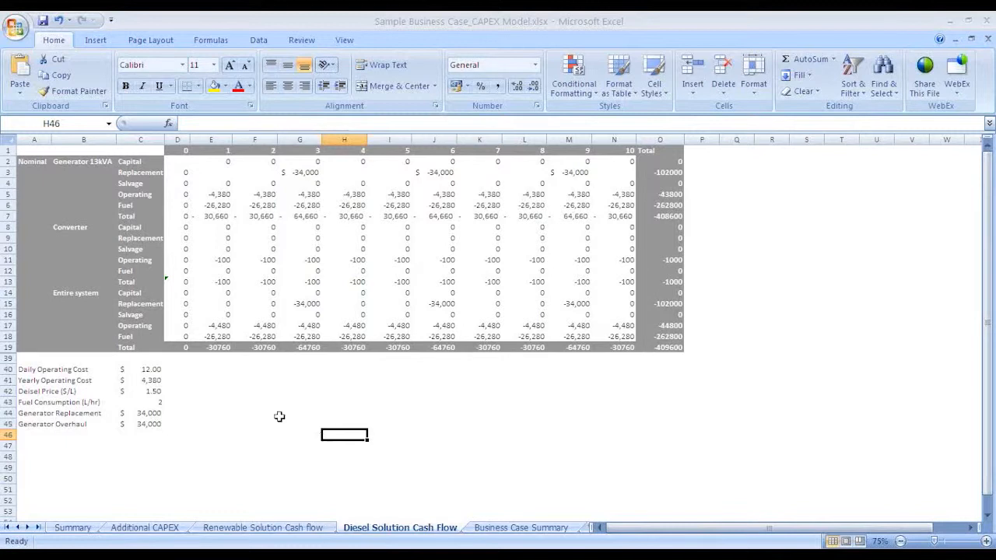
mouse_move(131, 169)
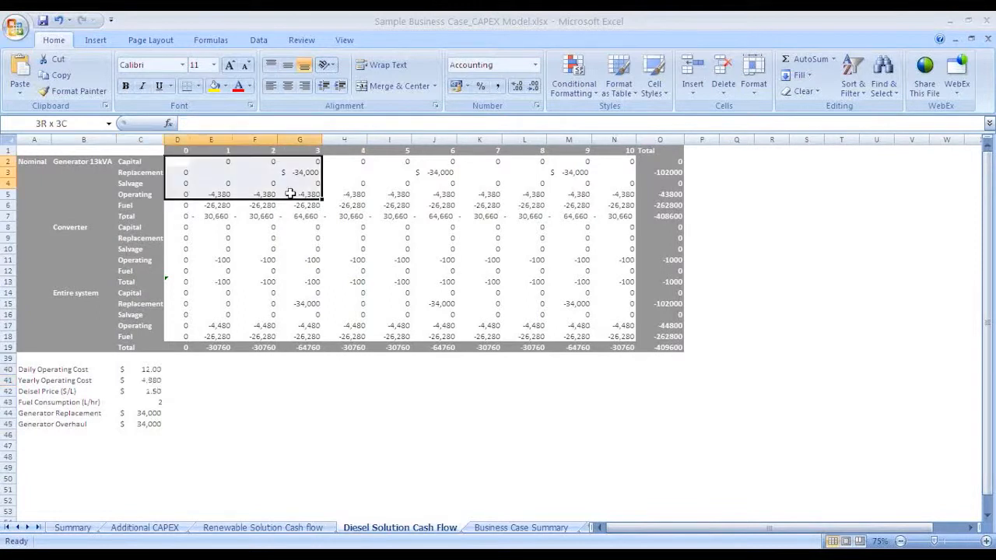
- Highlight the diesel yearly cash-flow figures and Operating row, then show the Business Case Summary sheet
left_click_drag(298, 192, 613, 336)
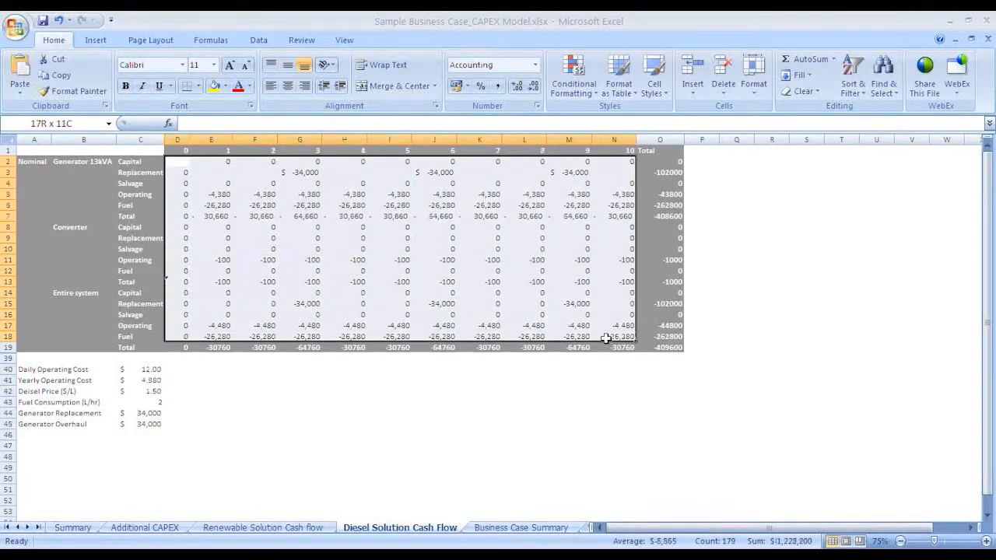
left_click(432, 436)
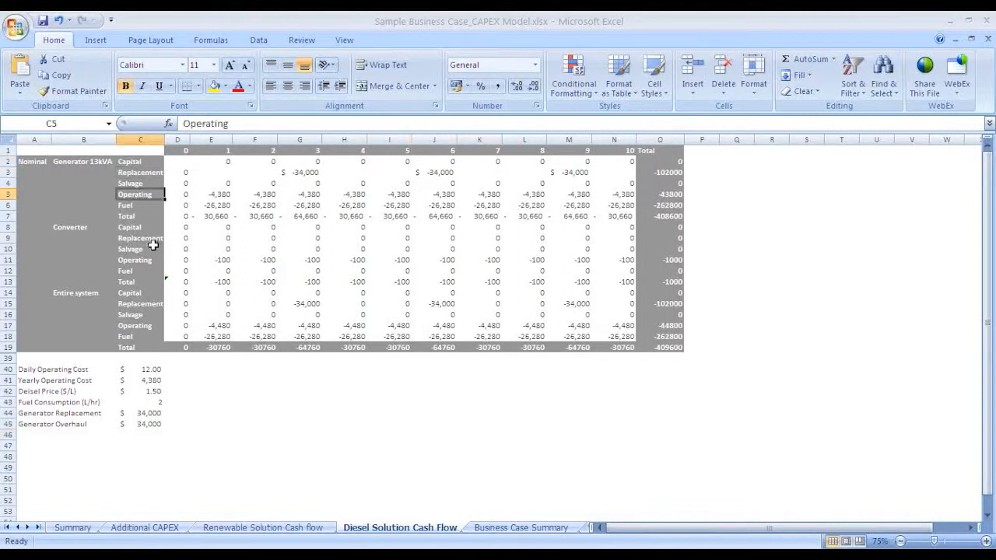
left_click(432, 426)
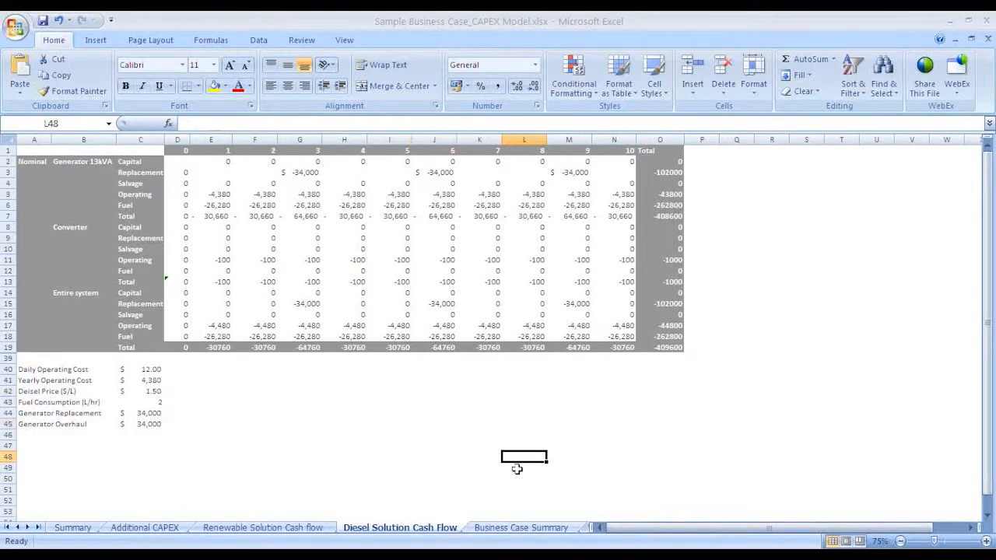
left_click(520, 527)
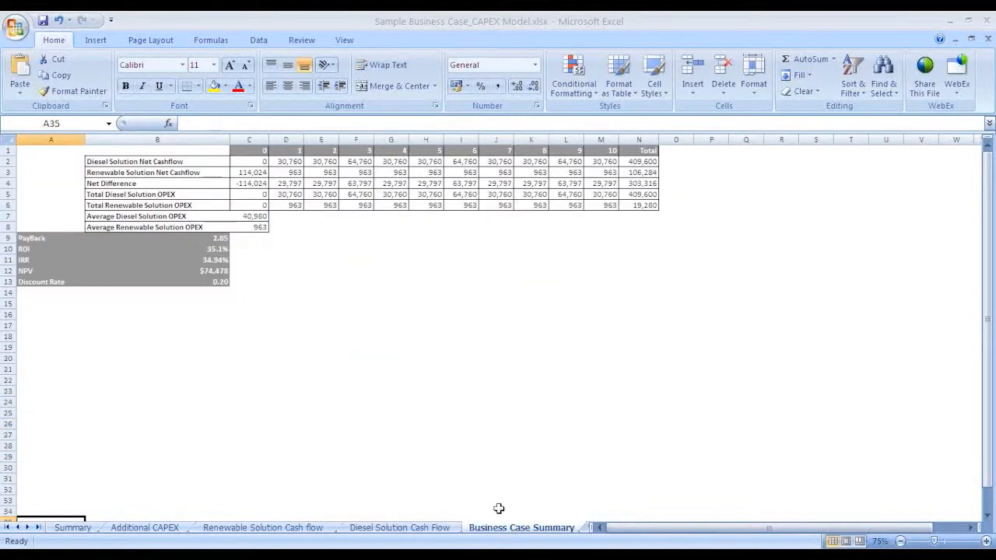
left_click(392, 238)
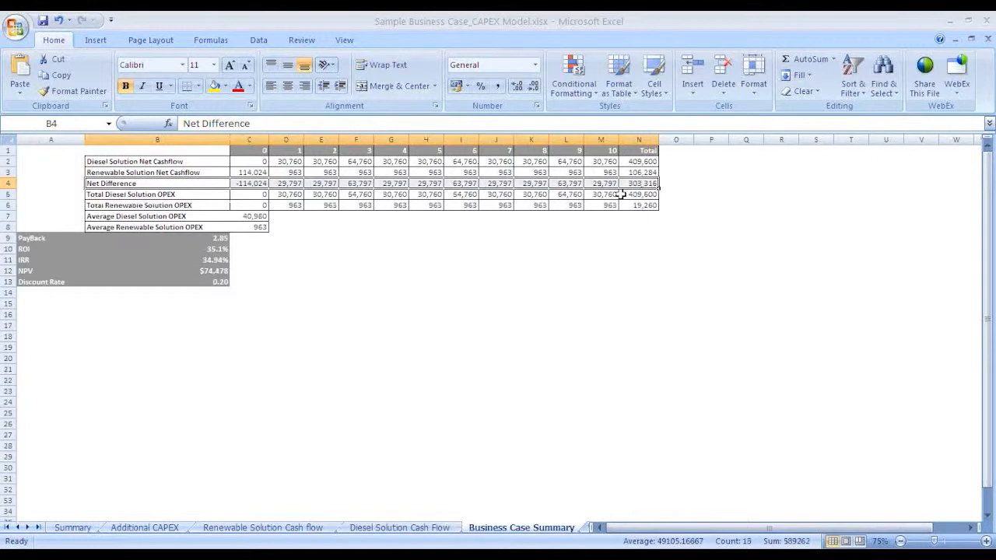
mouse_move(67, 262)
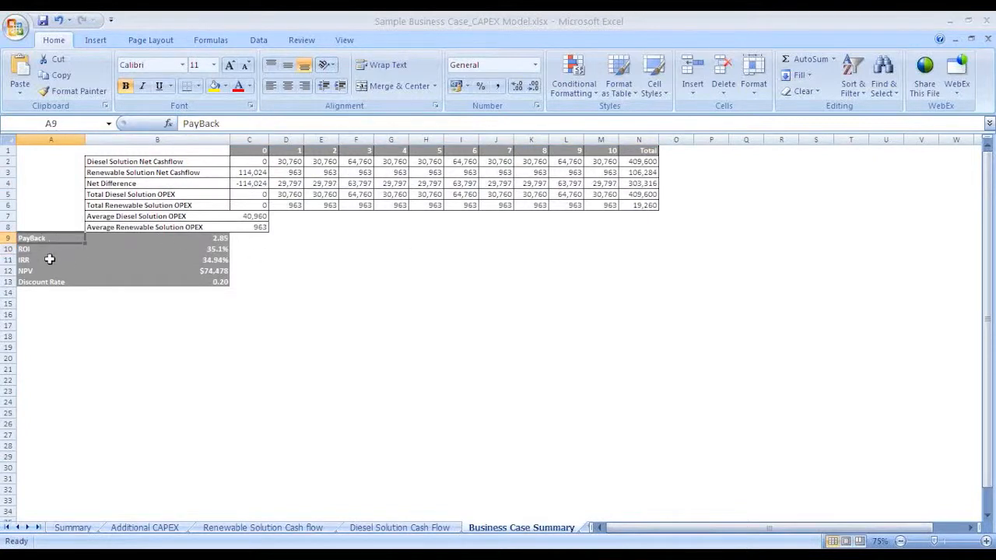
left_click(50, 271)
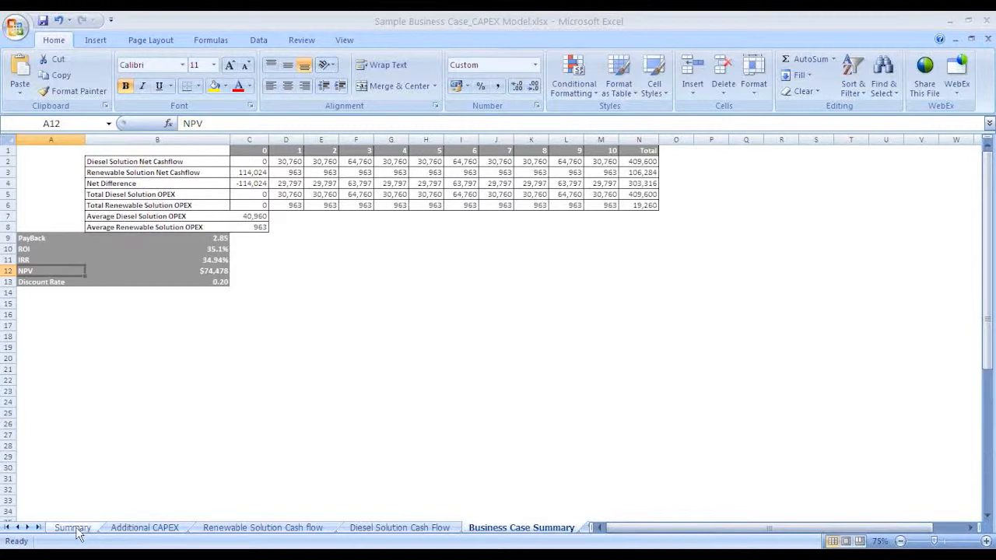
- Review the Summary sheet's Site Configuration and System Architecture sections down to Financial indicators
left_click(71, 528)
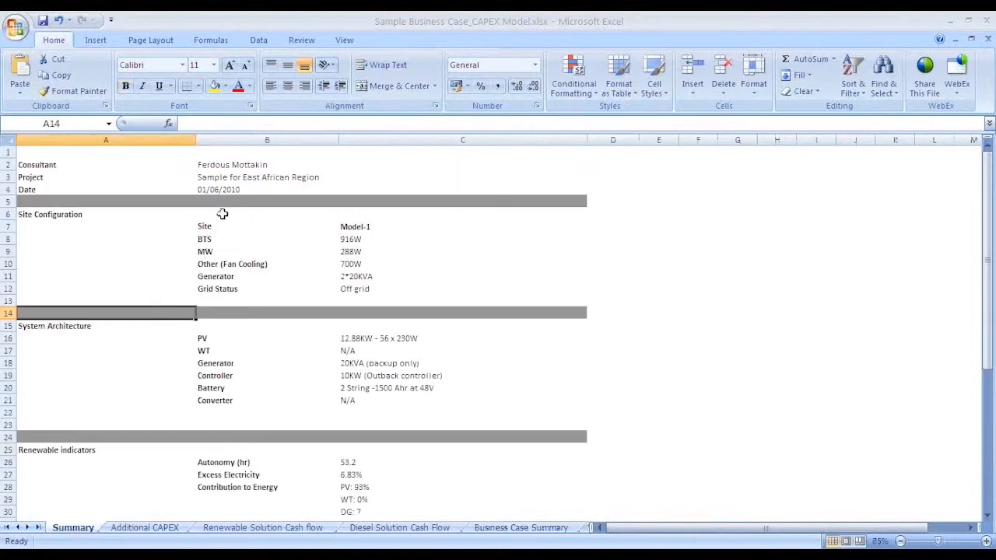
left_click(106, 214)
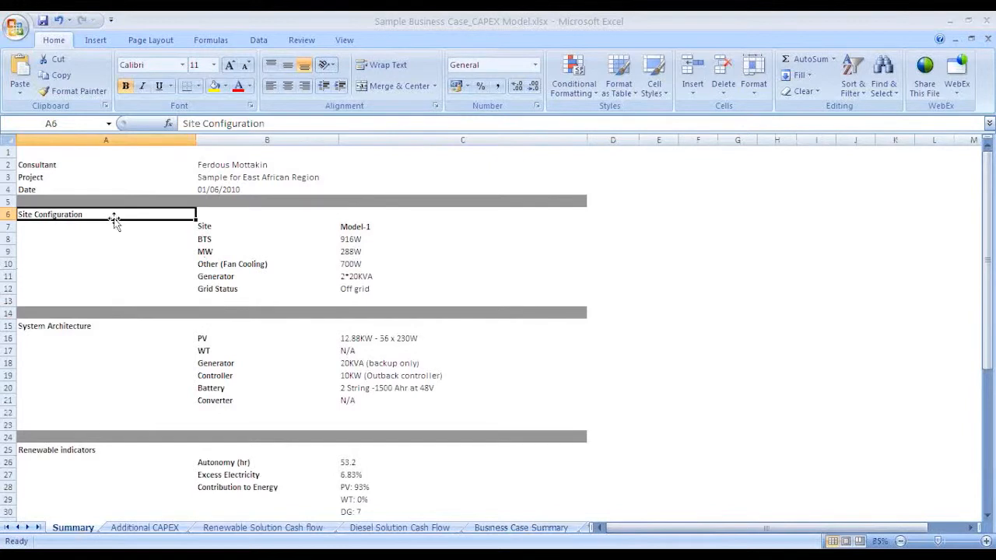
mouse_move(137, 327)
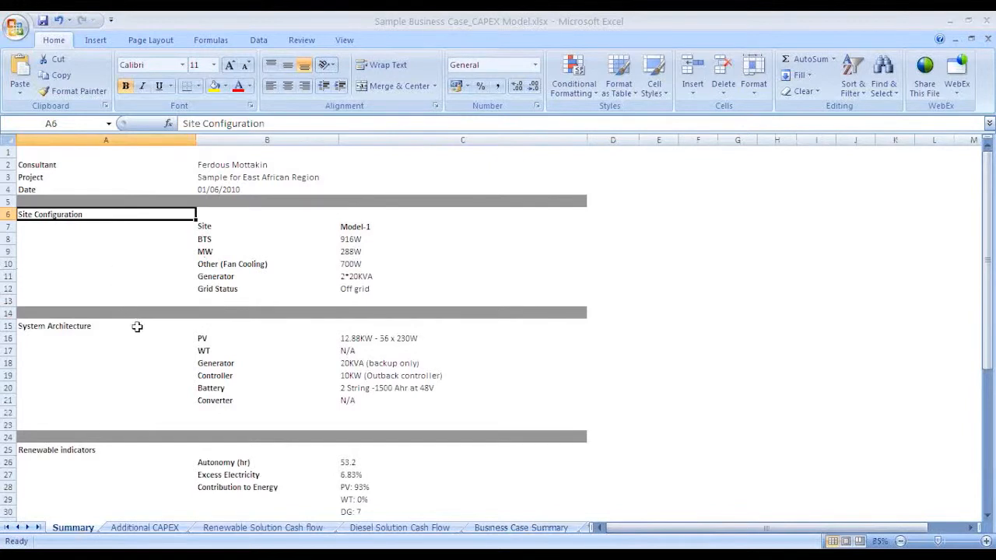
left_click(106, 337)
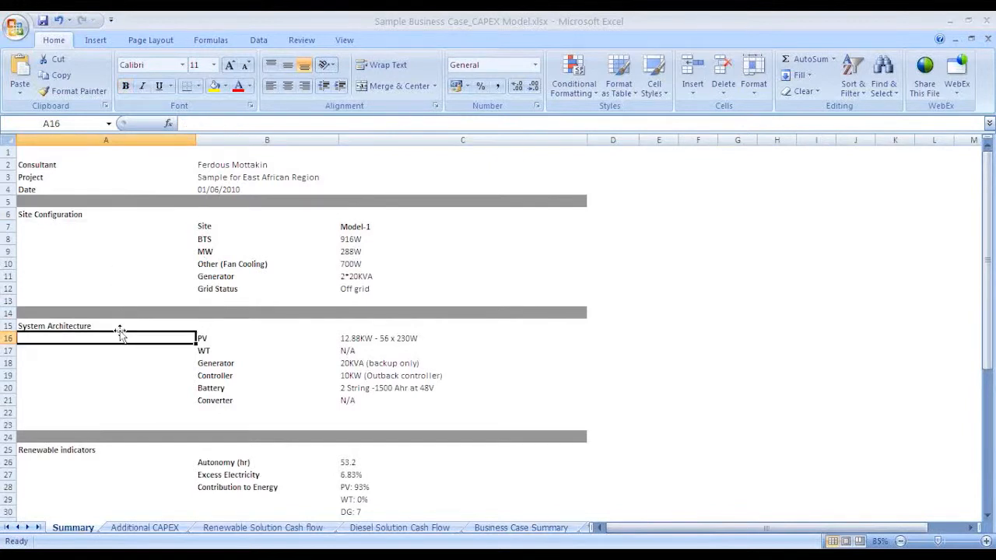
left_click(105, 327)
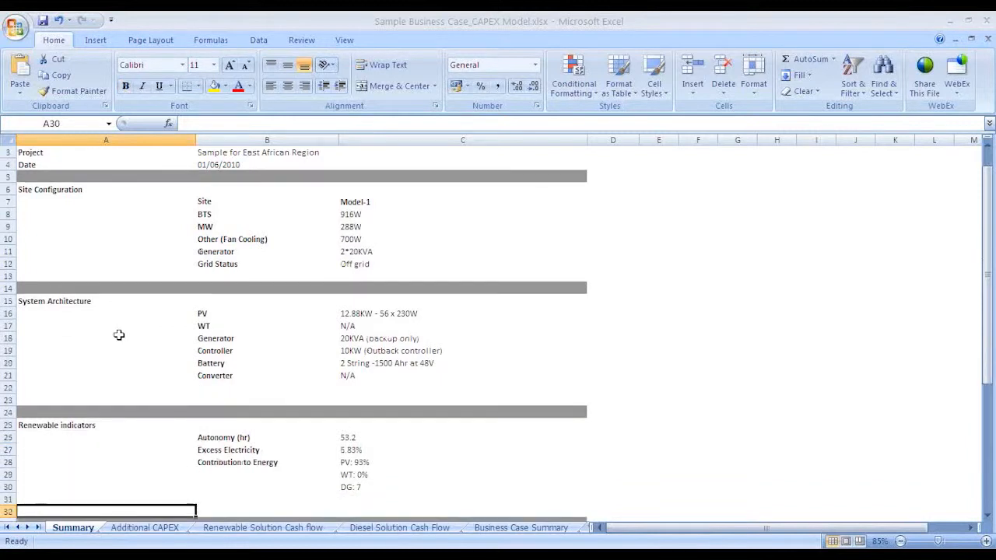
scroll("down", 3)
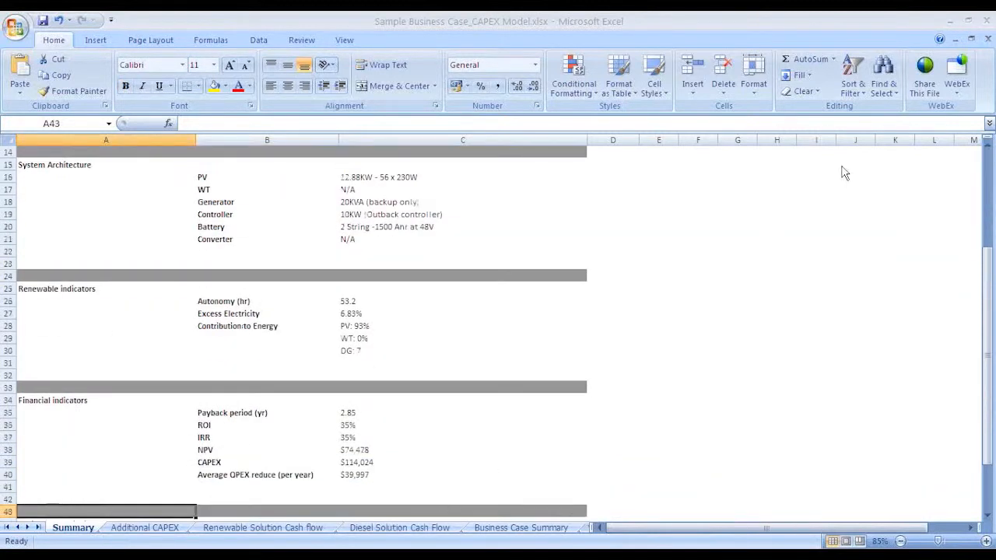